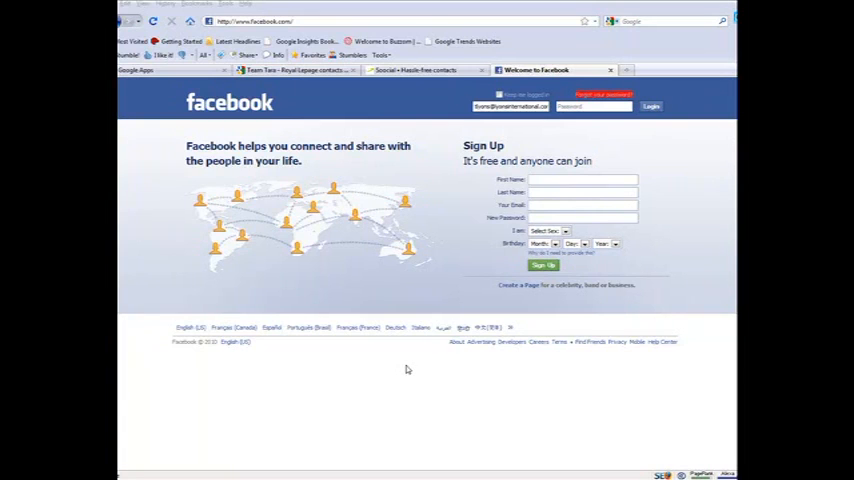
mouse_move(544, 150)
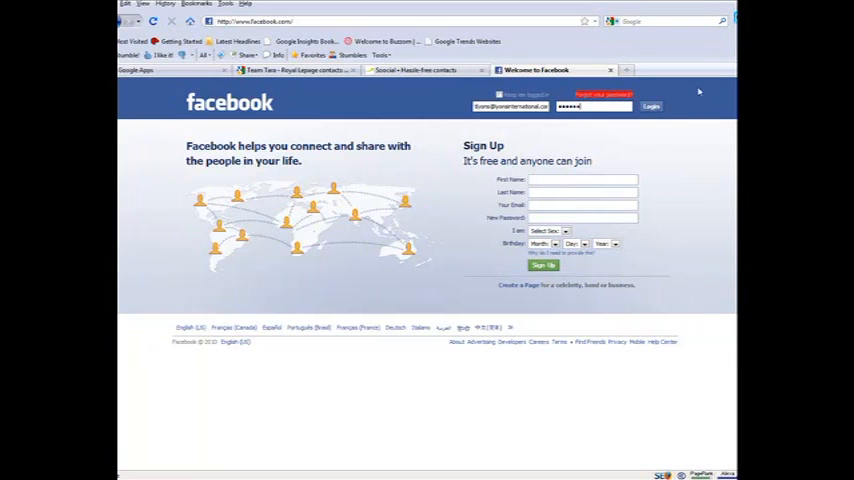
Step: Submit the entered email and password to sign in to Facebook
left_click(650, 106)
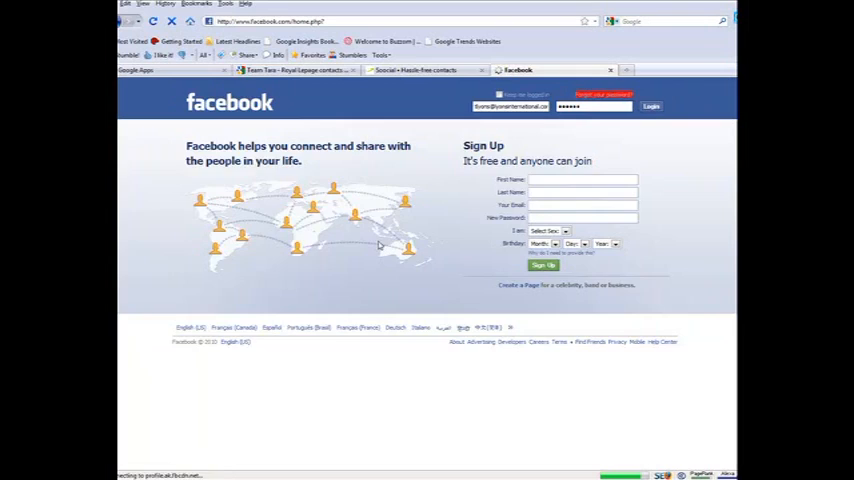
left_click(652, 106)
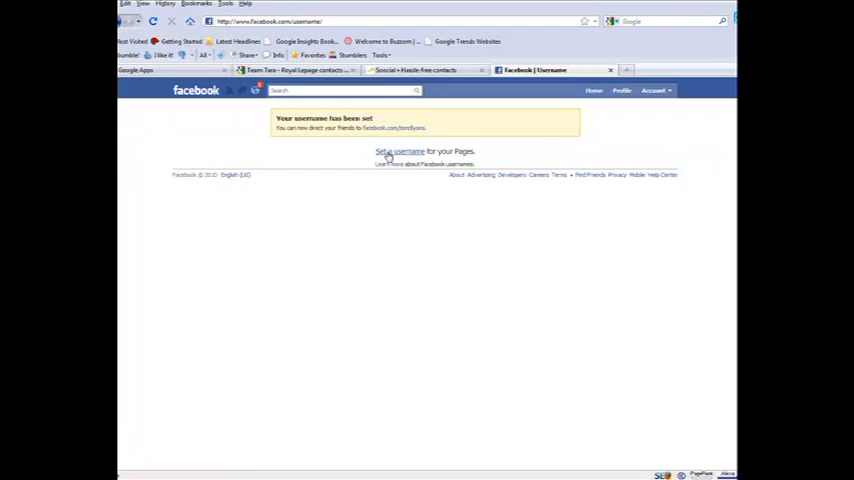
Step: Choose a Page in the Page-username form and see its existing username noted
left_click(400, 152)
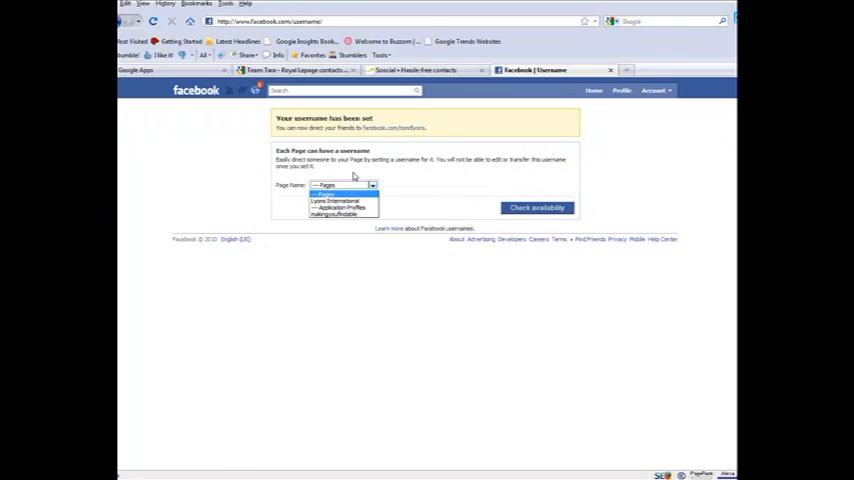
left_click(336, 200)
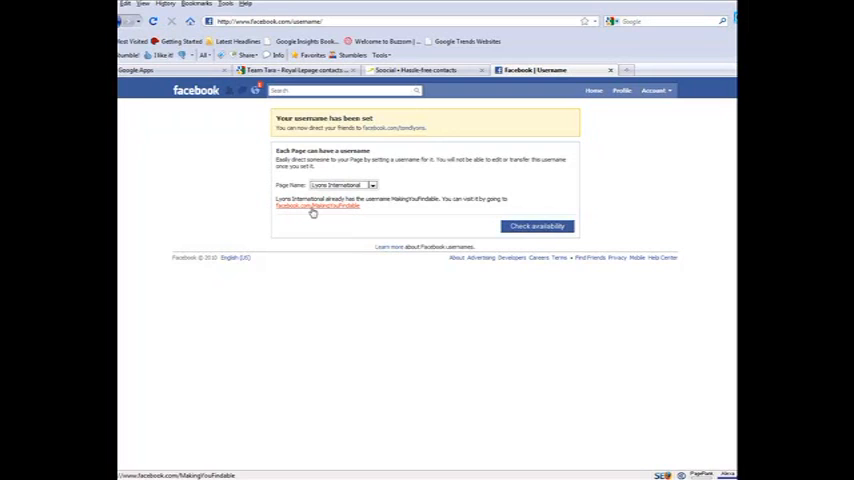
mouse_move(360, 192)
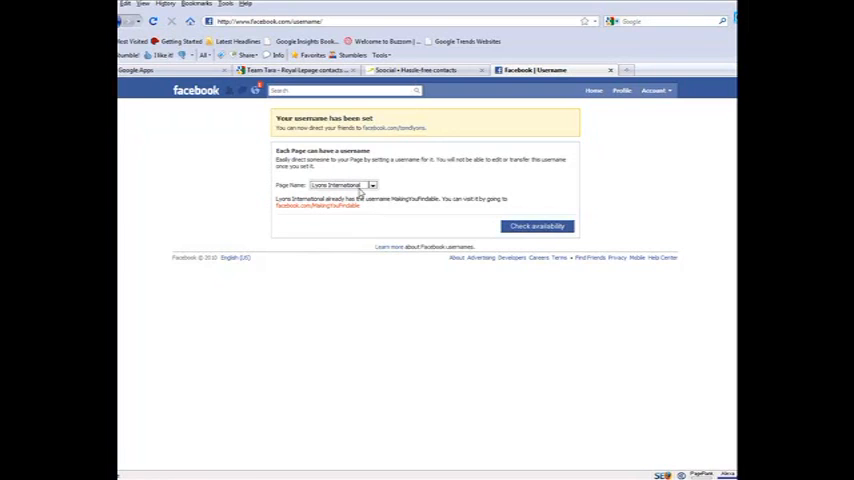